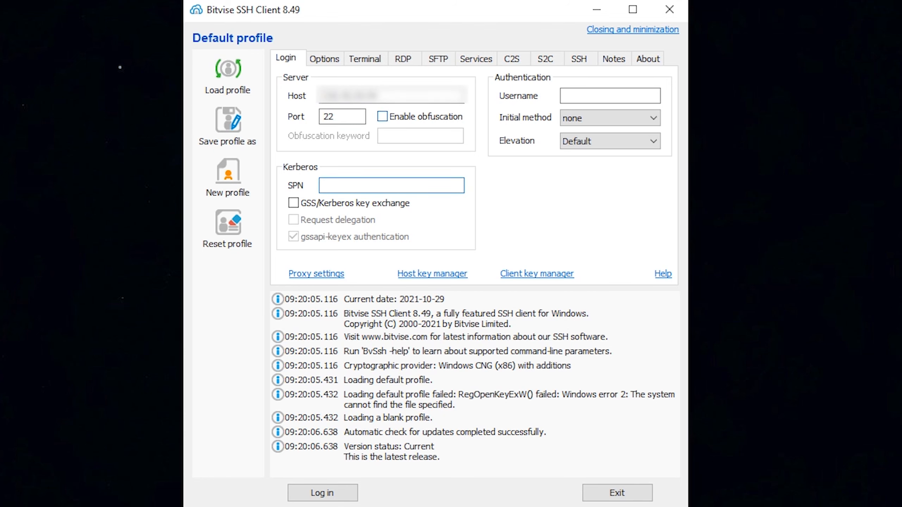
# Log in to the VPS over SSH and reach the root terminal prompt
pyautogui.click(322, 493)
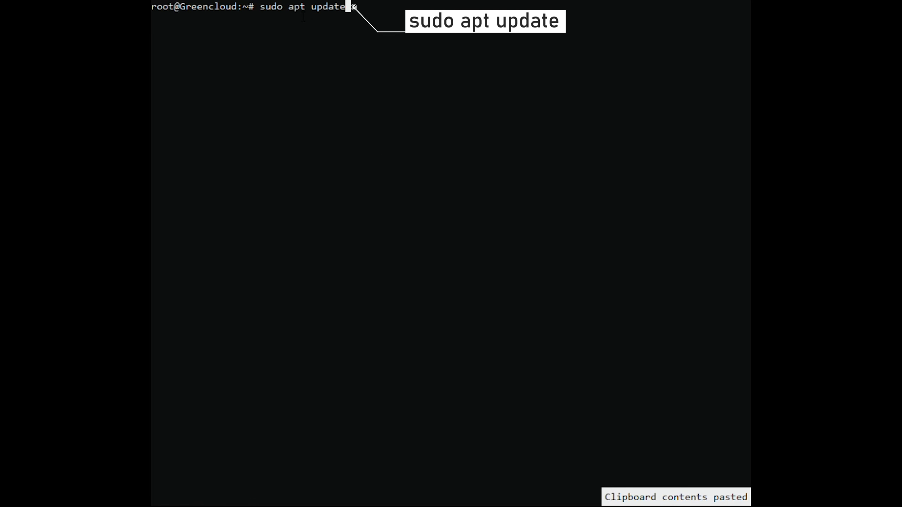
# Run 'sudo apt update', then install software-properties-common, apt-transport-https and wget, answering Y
pyautogui.press('Return')
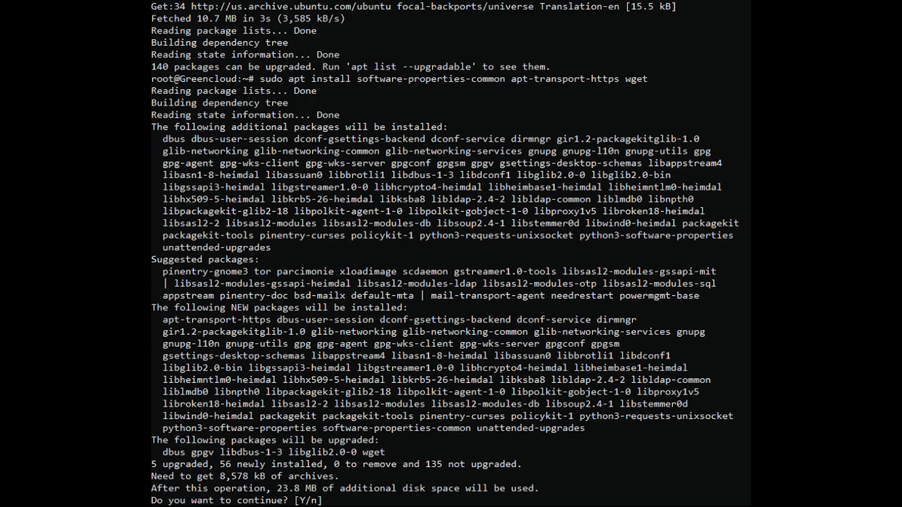
pyautogui.write('Y')
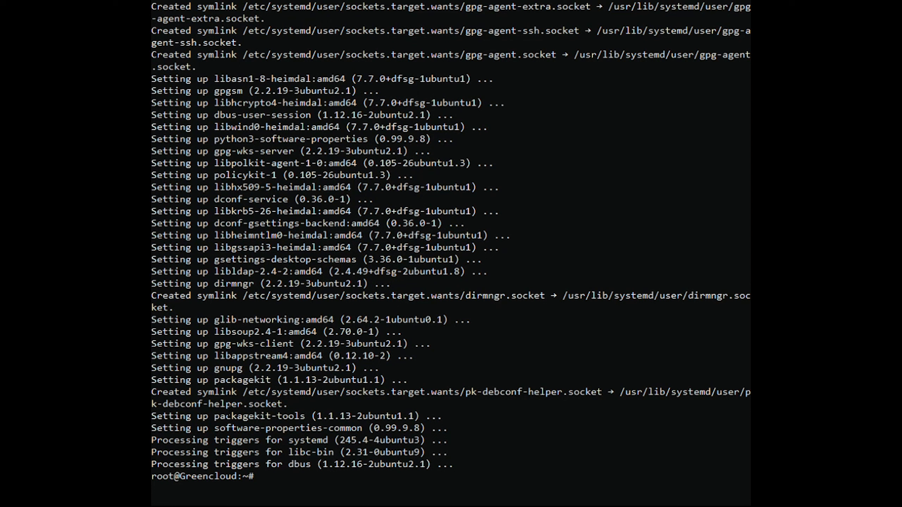
# Import jcameron-key.asc with apt-key add, add the Webmin repository and begin 'sudo apt install webmin'
pyautogui.write('wget -q http://www.webmin.com/jcameron-key.asc -O- | sudo apt-key add -')
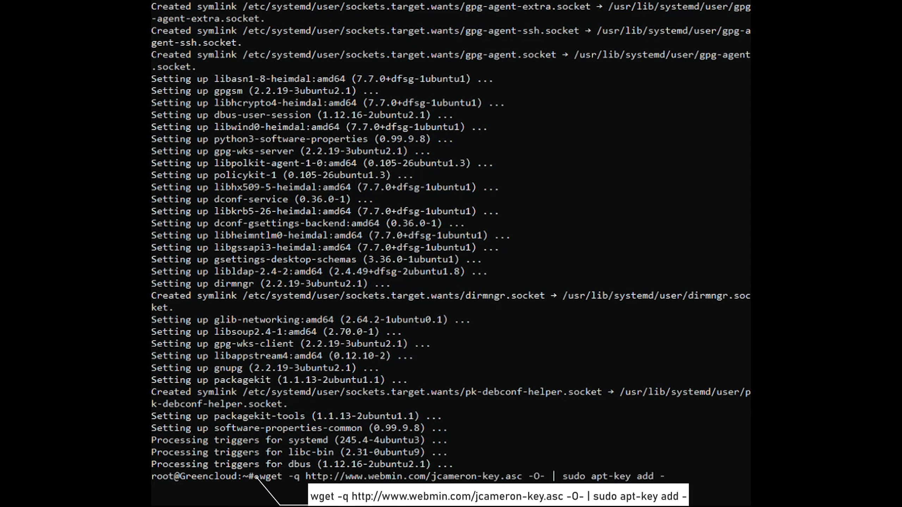
pyautogui.press('Return')
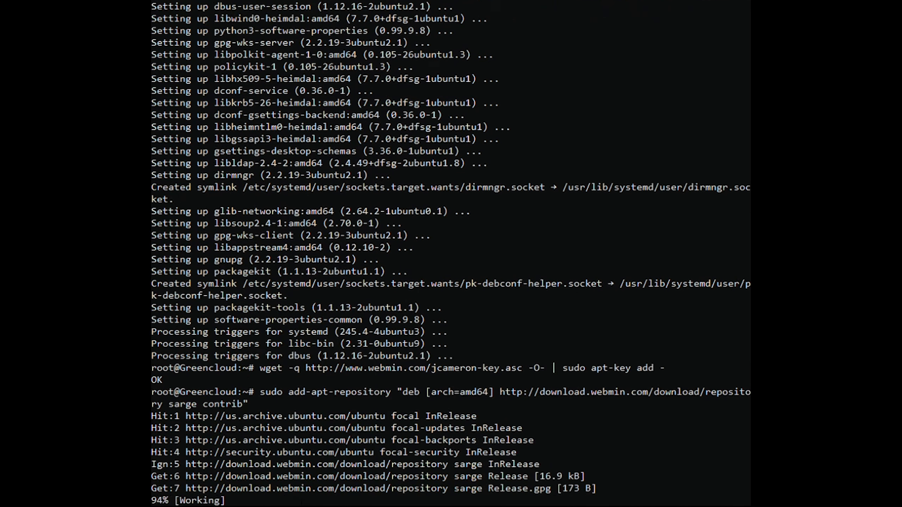
pyautogui.scroll(-3)
pyautogui.write('sudo apt install webmin')
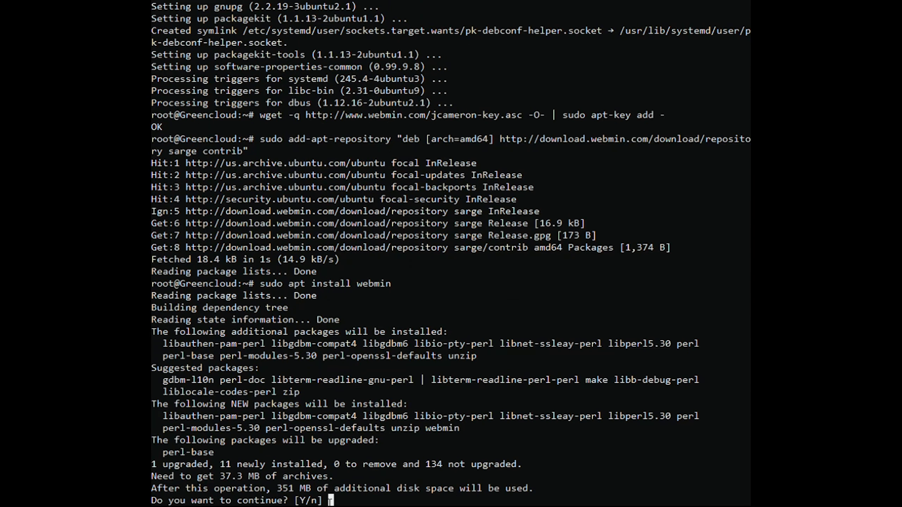
# Answer y to continue and let the Webmin 1.991 install run to completion
pyautogui.write('y')
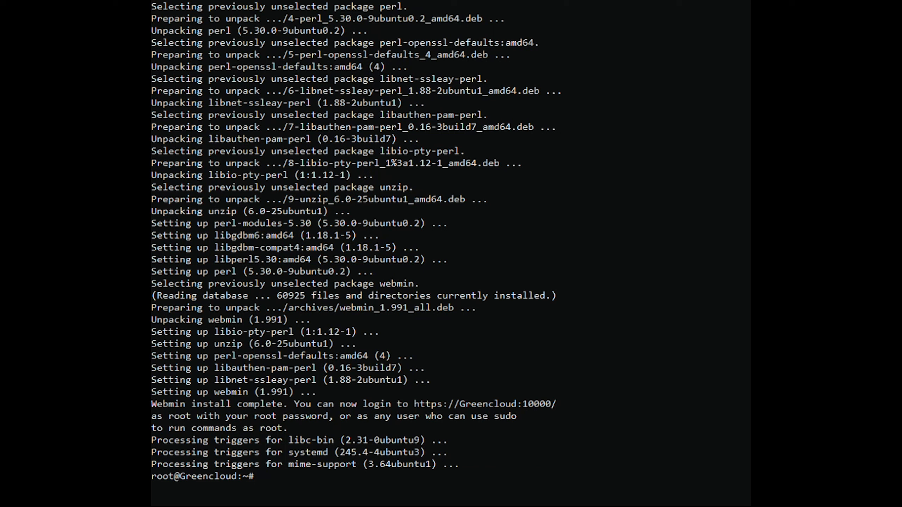
pyautogui.moveTo(210, 378)
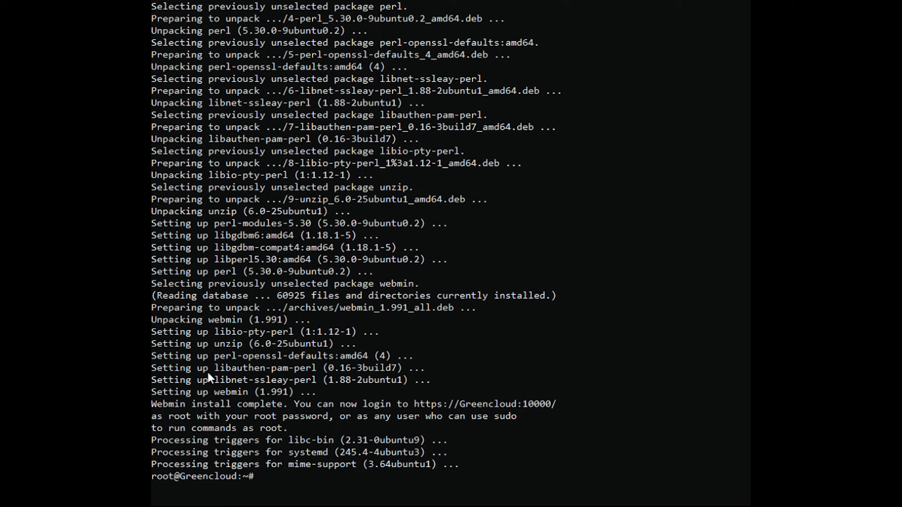
pyautogui.moveTo(172, 367)
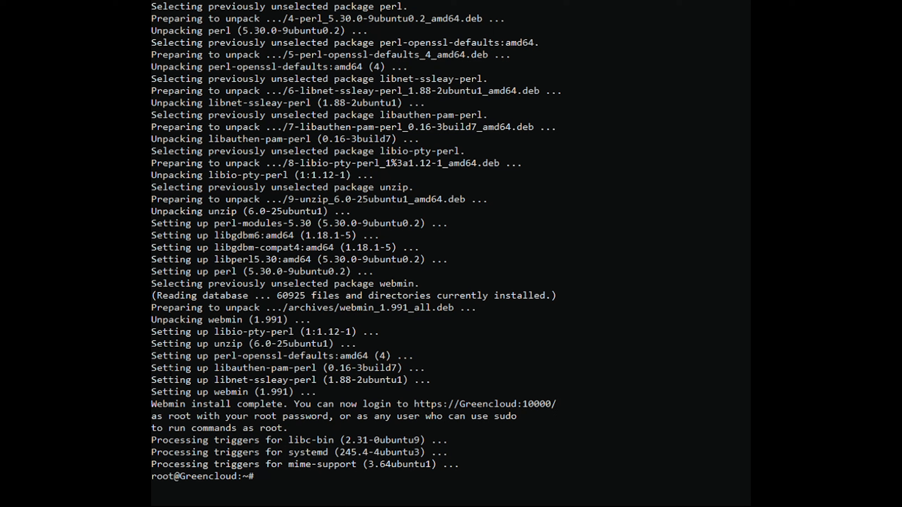
pyautogui.moveTo(245, 380)
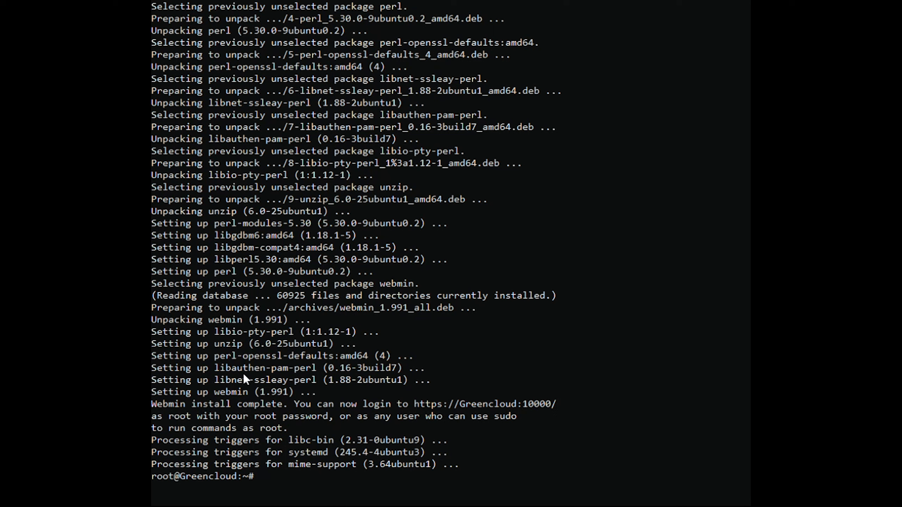
pyautogui.moveTo(310, 377)
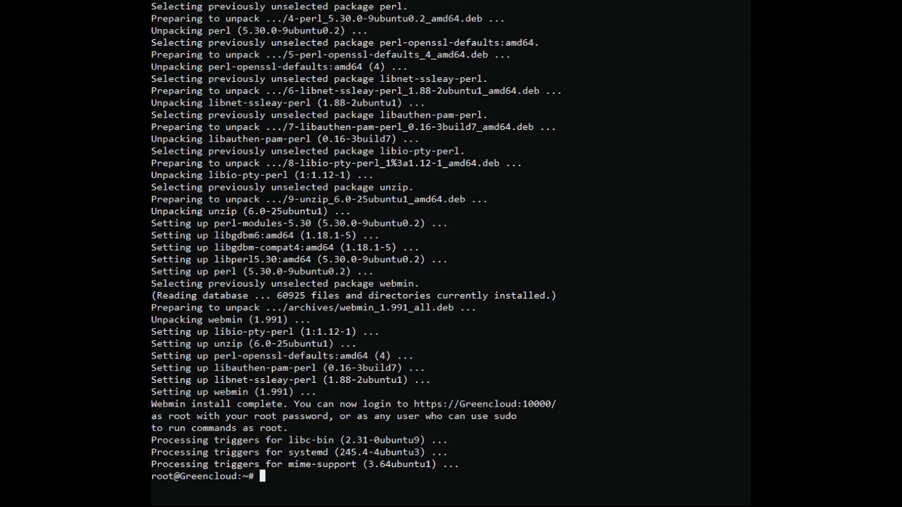
# Run 'sudo systemctl status webmin' to see it active and running, then exit back to the prompt
pyautogui.press('ctrl+v')
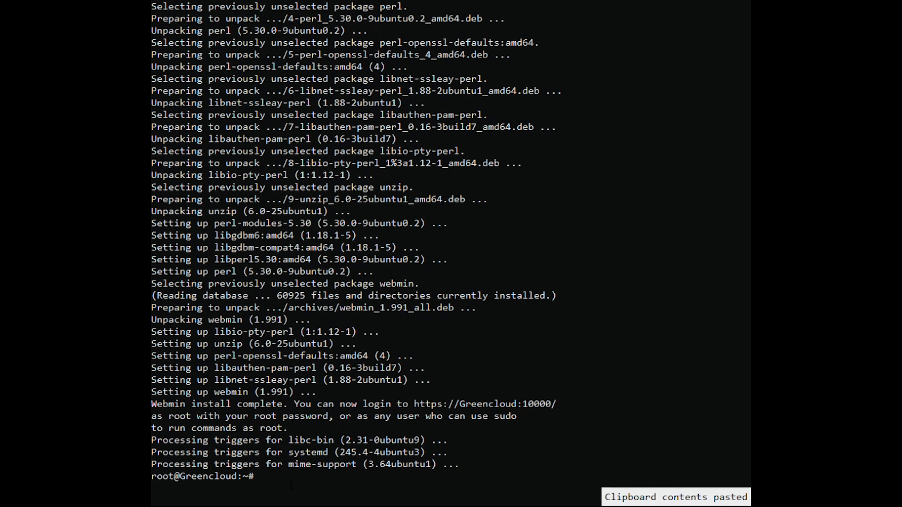
pyautogui.write('sudo systemctl status webmin')
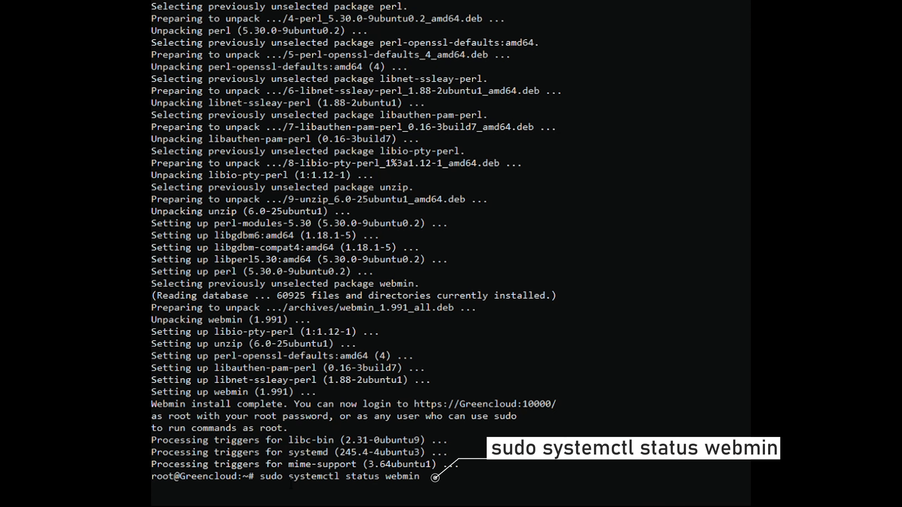
pyautogui.press('Return')
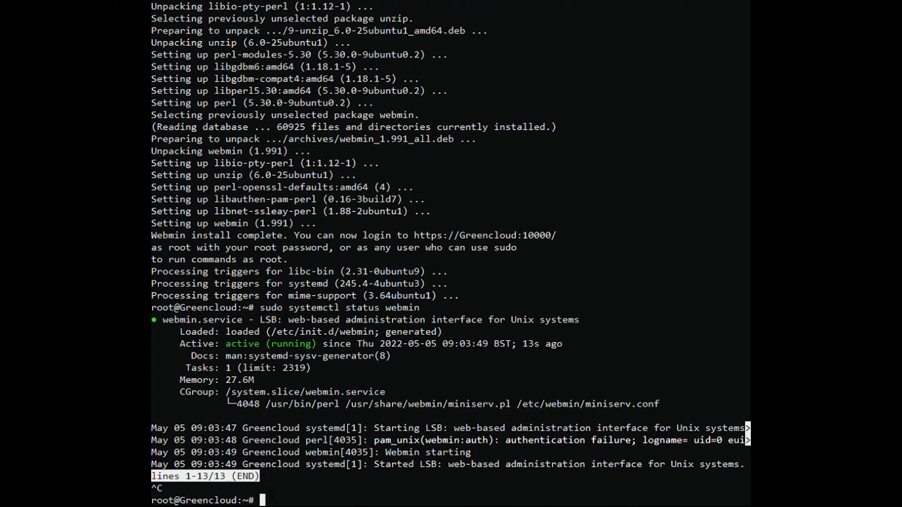
pyautogui.press('ctrl+v')
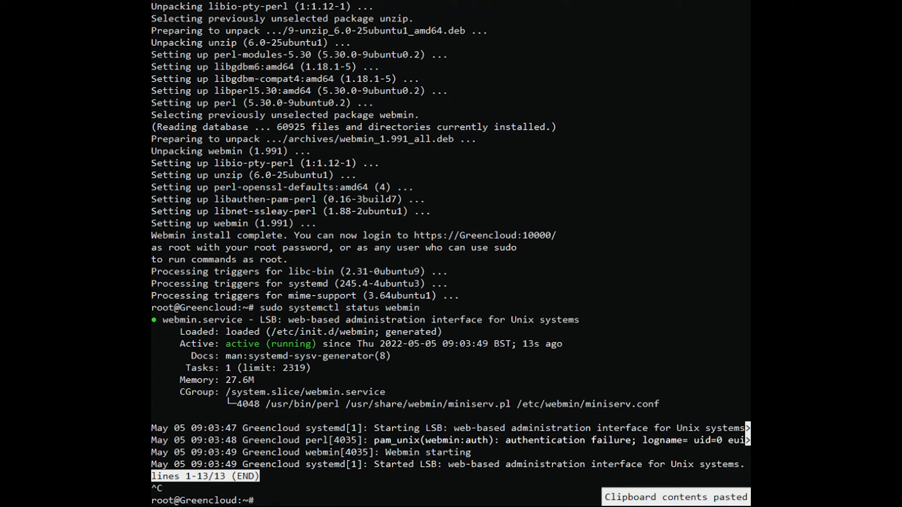
# Install UFW with 'sudo apt-get install ufw' and allow port 10000/tcp
pyautogui.write('sudo apt-get install ufw')
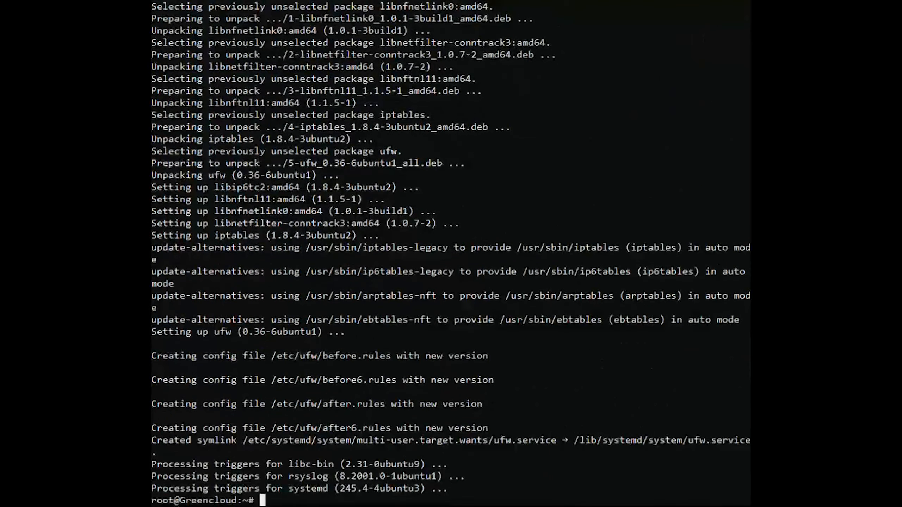
pyautogui.write('sudo ufw allow 10000/tcp')
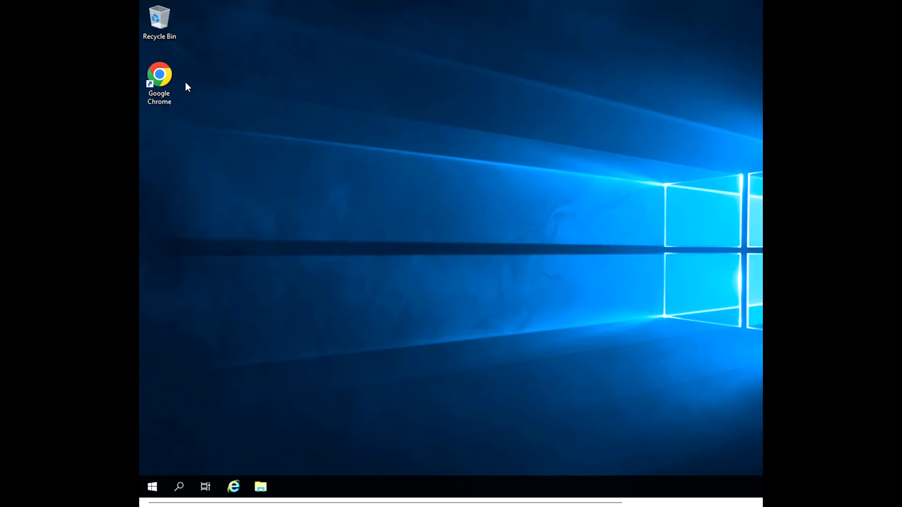
pyautogui.doubleClick(159, 75)
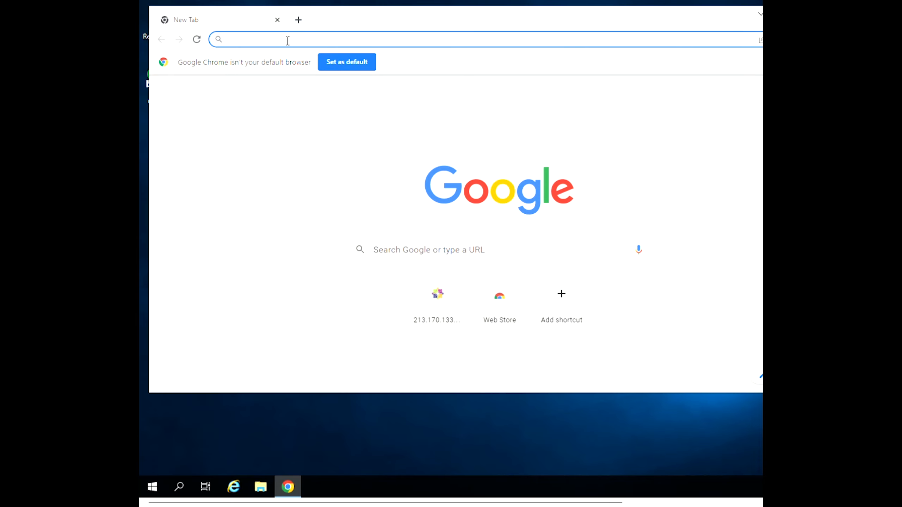
pyautogui.write('https://server-ip:10000/')
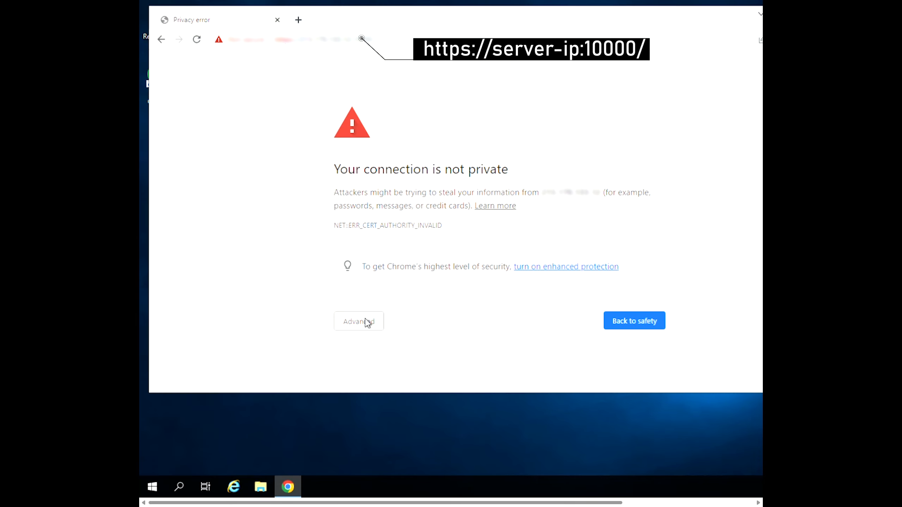
pyautogui.click(359, 322)
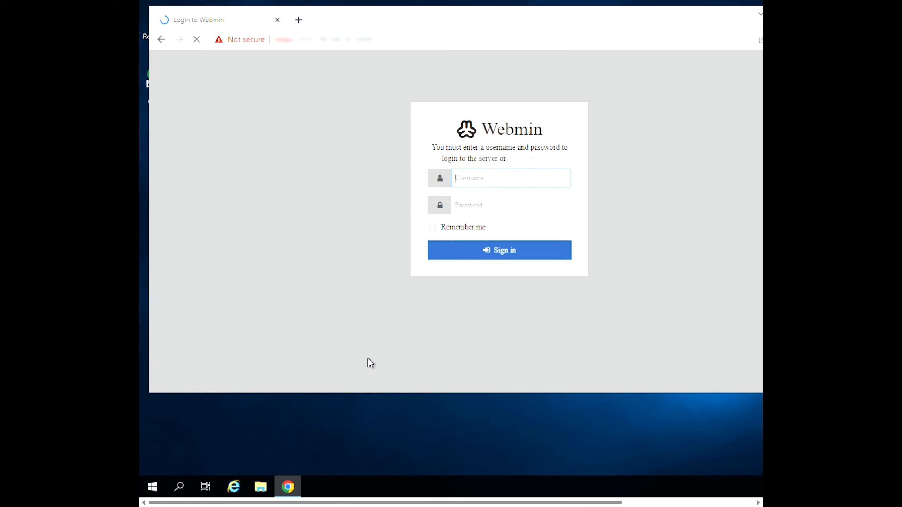
# Sign in to Webmin as root with the password and land on the system information dashboard
pyautogui.write('root')
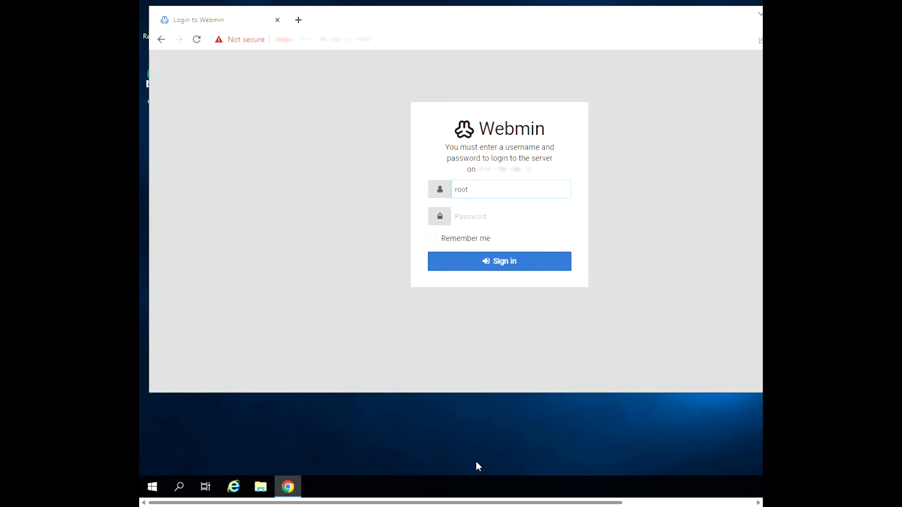
pyautogui.moveTo(567, 473)
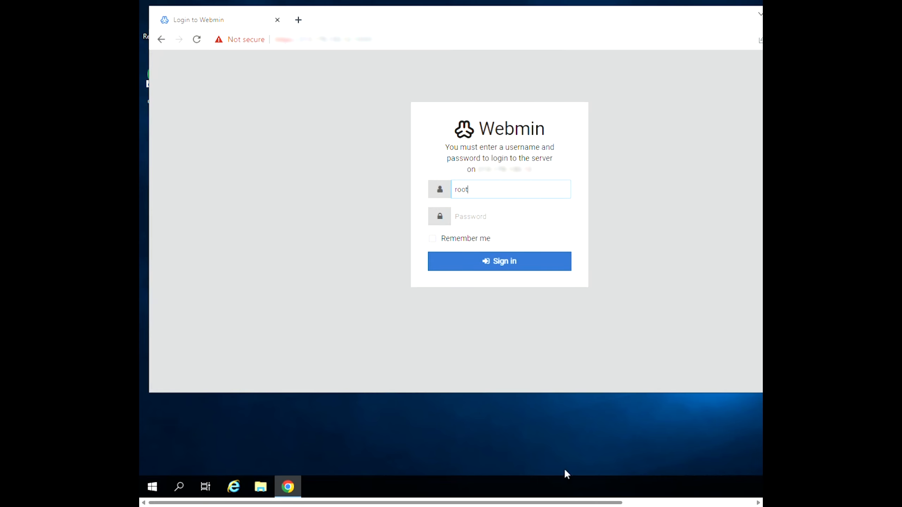
pyautogui.click(499, 262)
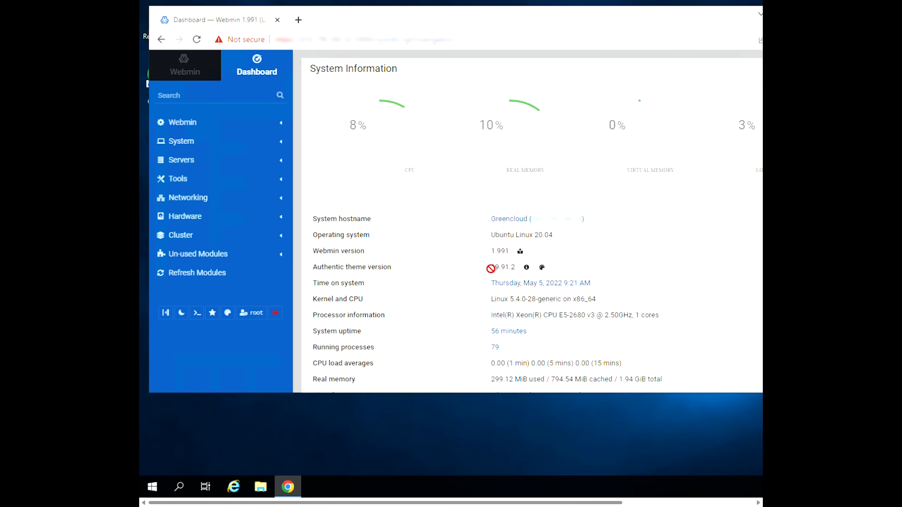